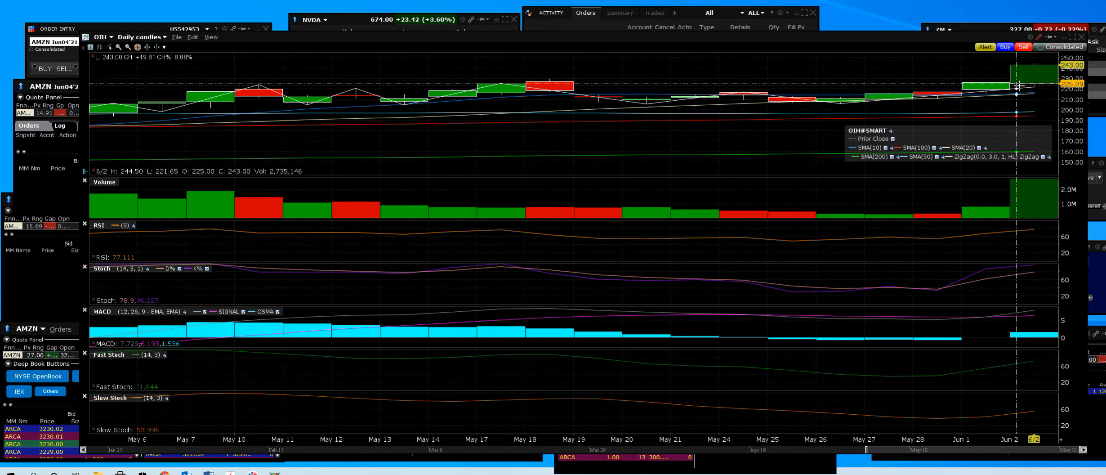
pyautogui.moveTo(1020, 84)
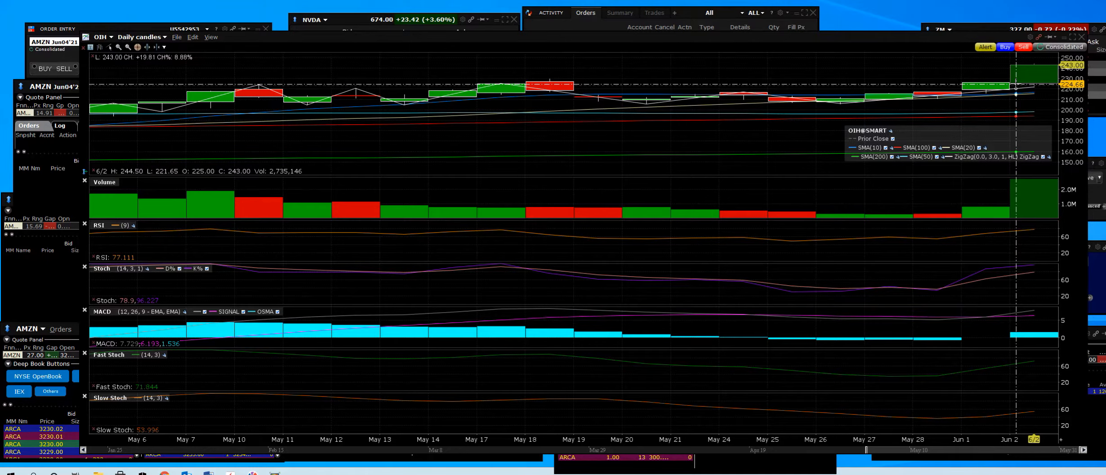